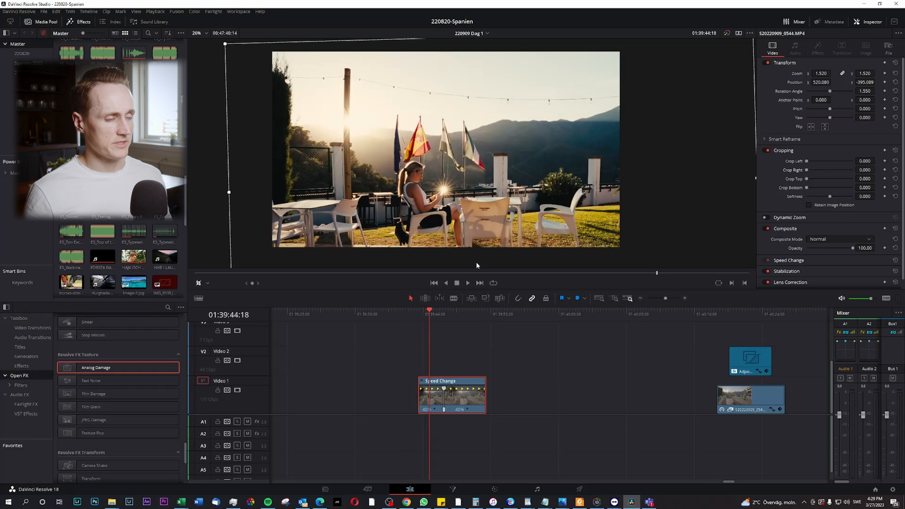
{"action": "mouse_move", "coordinate": [519, 310]}
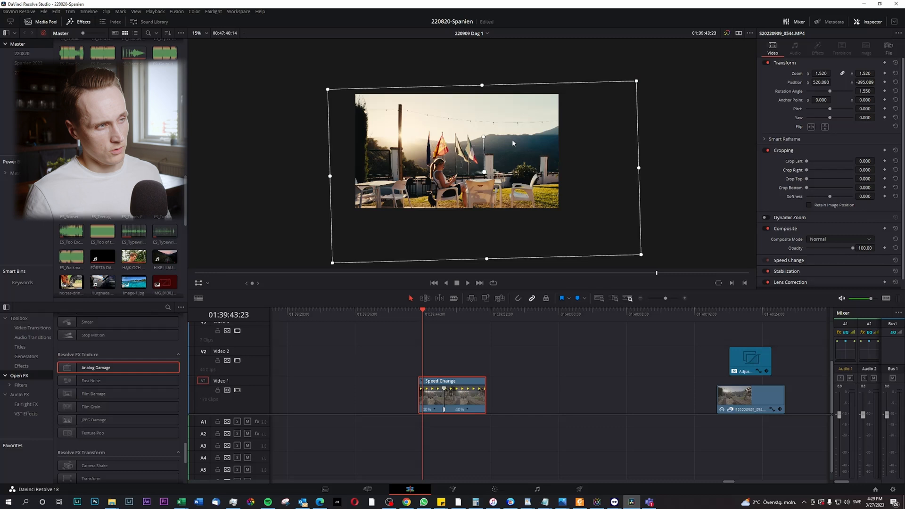
{"action": "mouse_move", "coordinate": [508, 164]}
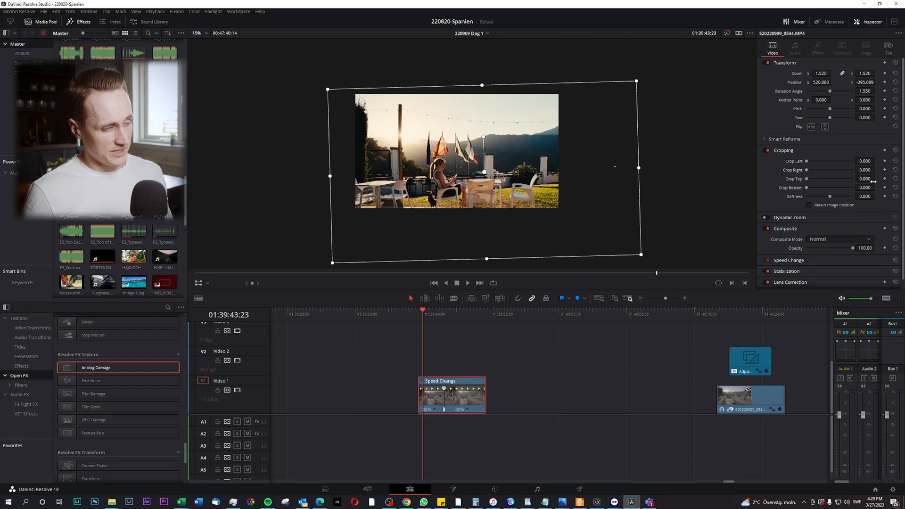
Step: Toggle the Cropping section and the Inspector panel to review the rotated clip in the viewer
{"action": "left_click", "coordinate": [784, 149]}
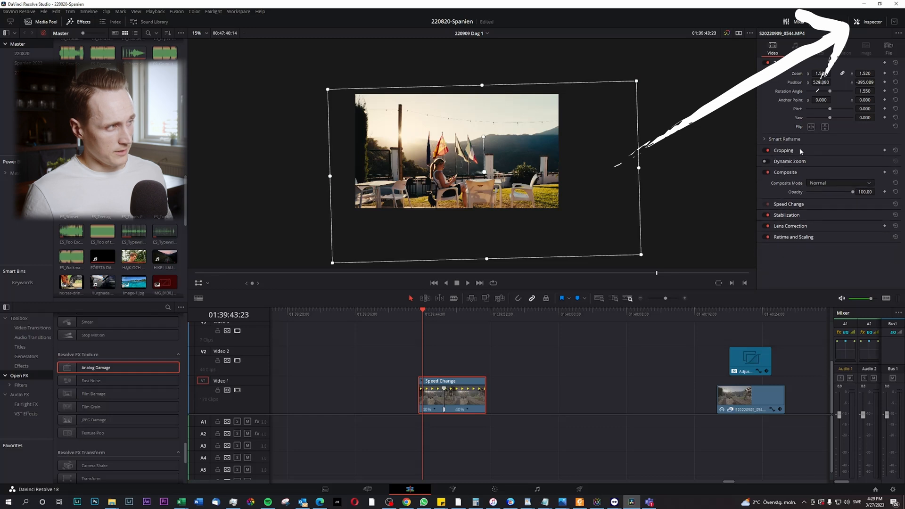
{"action": "left_click", "coordinate": [872, 22]}
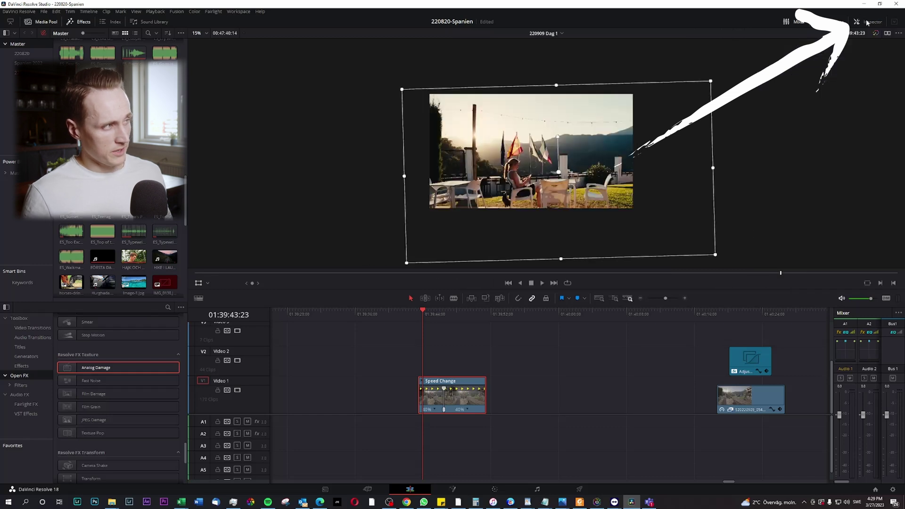
{"action": "left_click", "coordinate": [873, 22]}
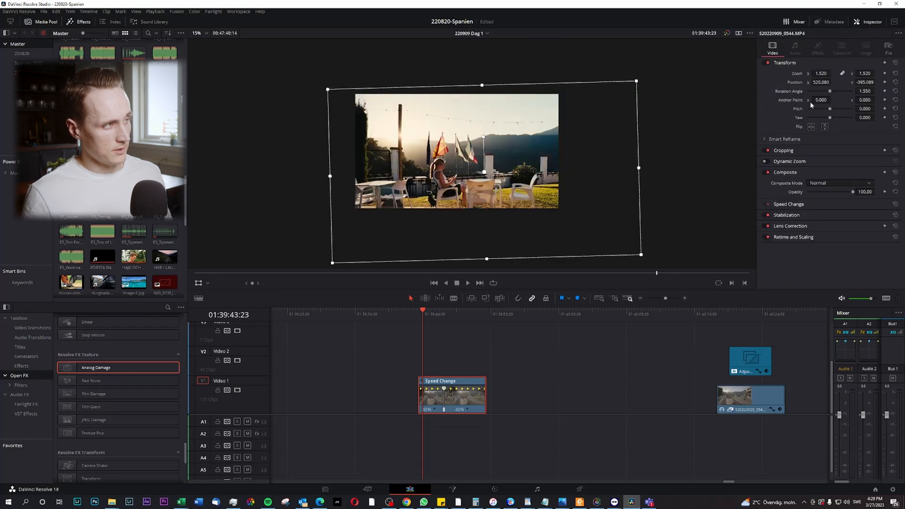
{"action": "left_click", "coordinate": [783, 150]}
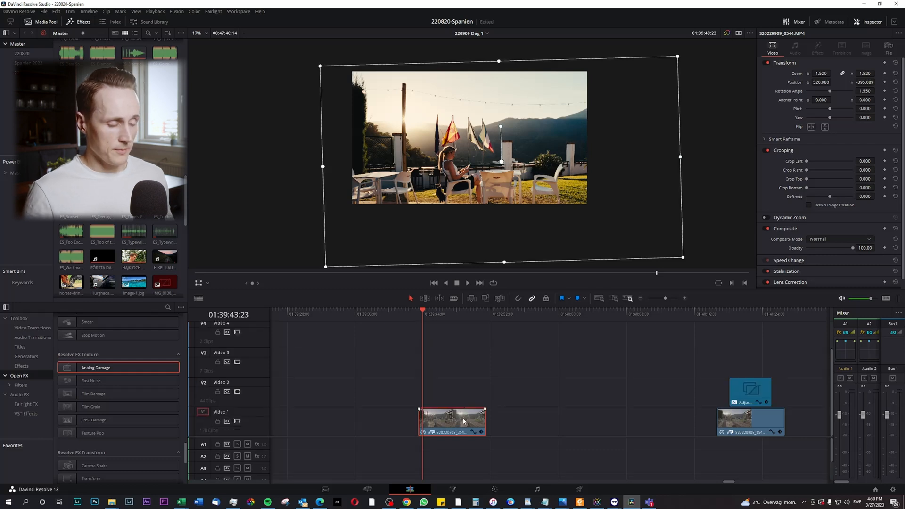
Step: Wrap the rotated clip into a compound clip named Compound Clip 3 via Ctrl+G
{"action": "key", "text": "ctrl+g"}
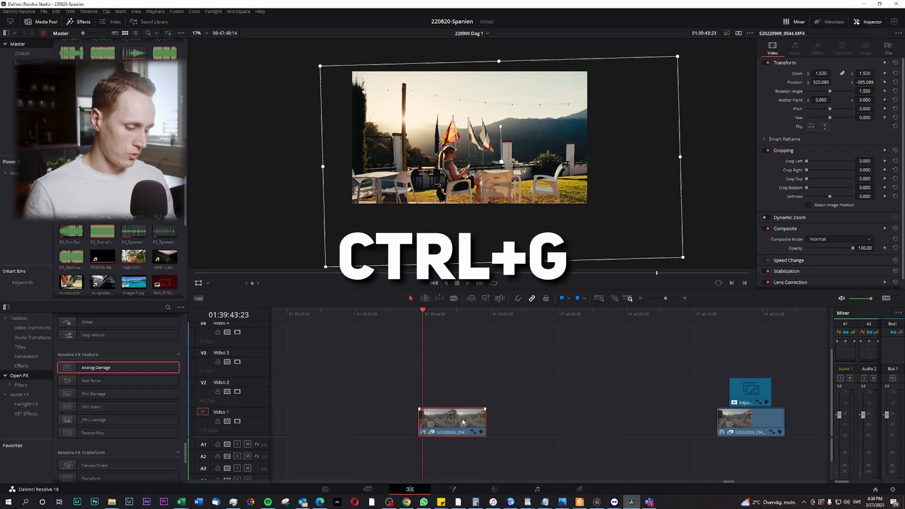
{"action": "key", "text": "ctrl+g"}
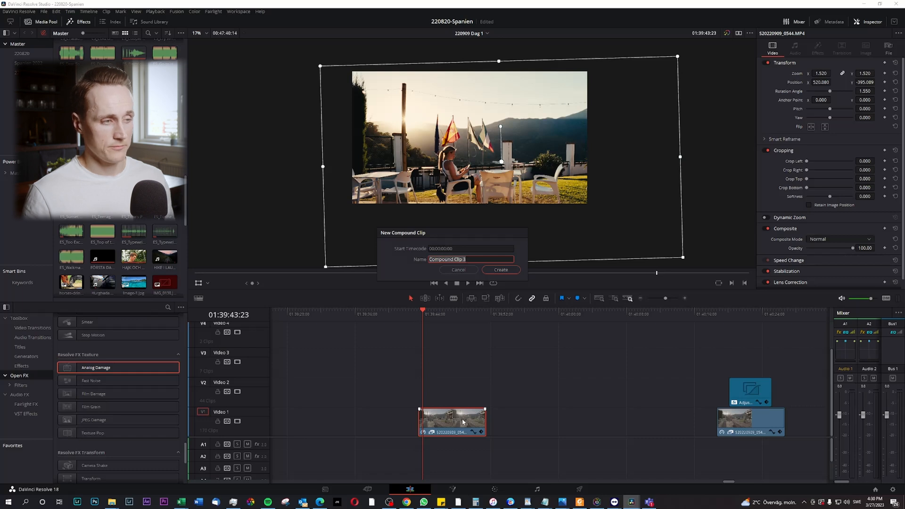
{"action": "left_click", "coordinate": [501, 270]}
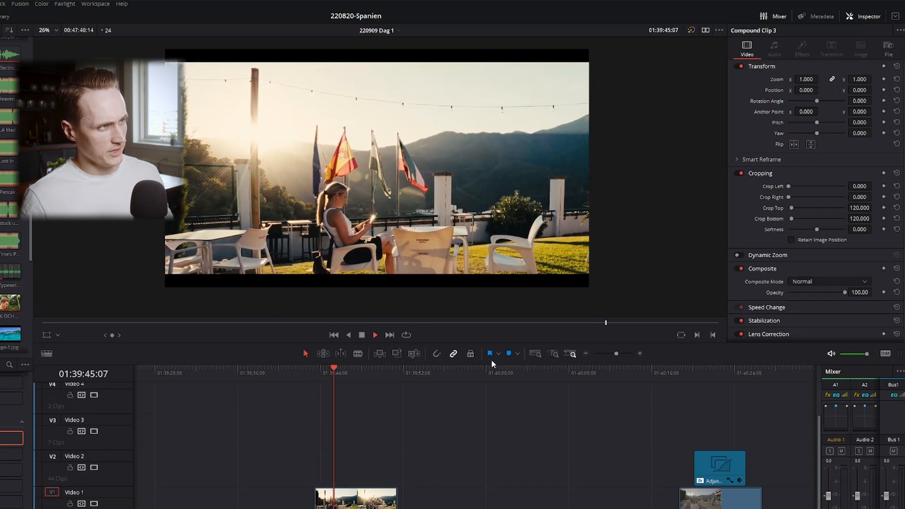
{"action": "left_click", "coordinate": [354, 373]}
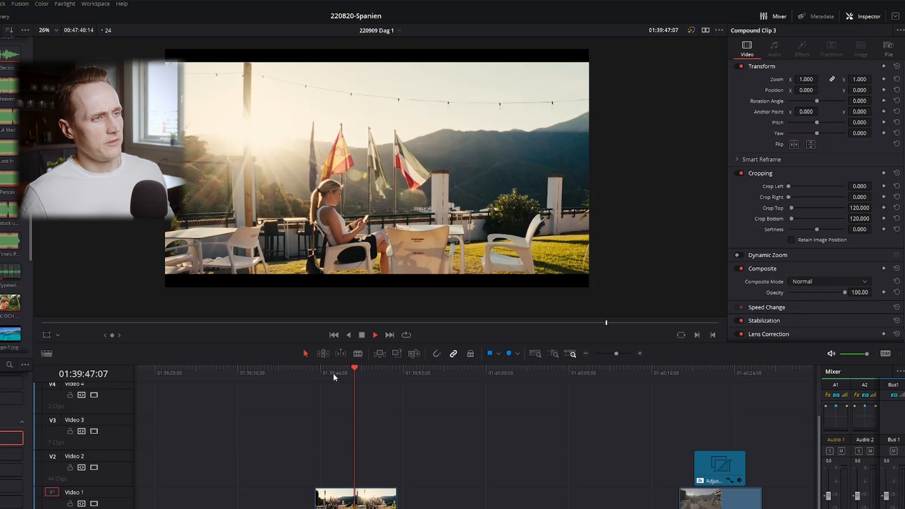
{"action": "left_click", "coordinate": [317, 368]}
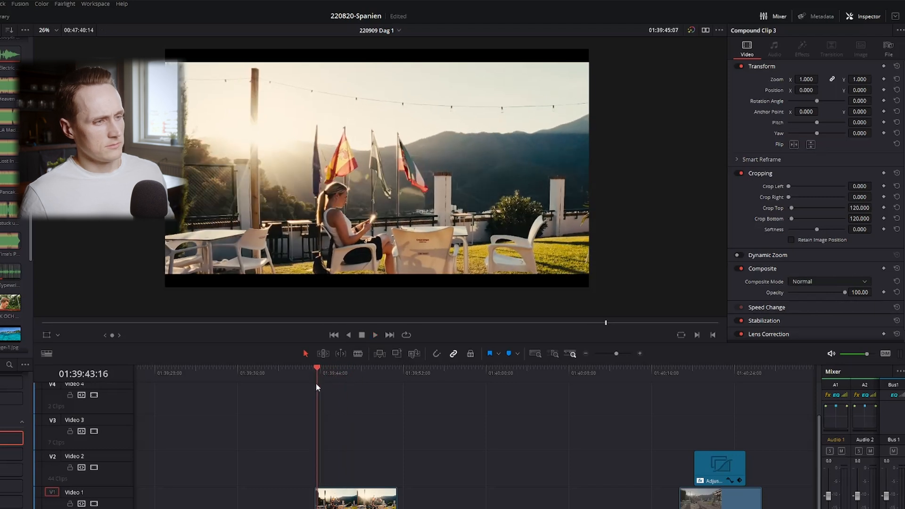